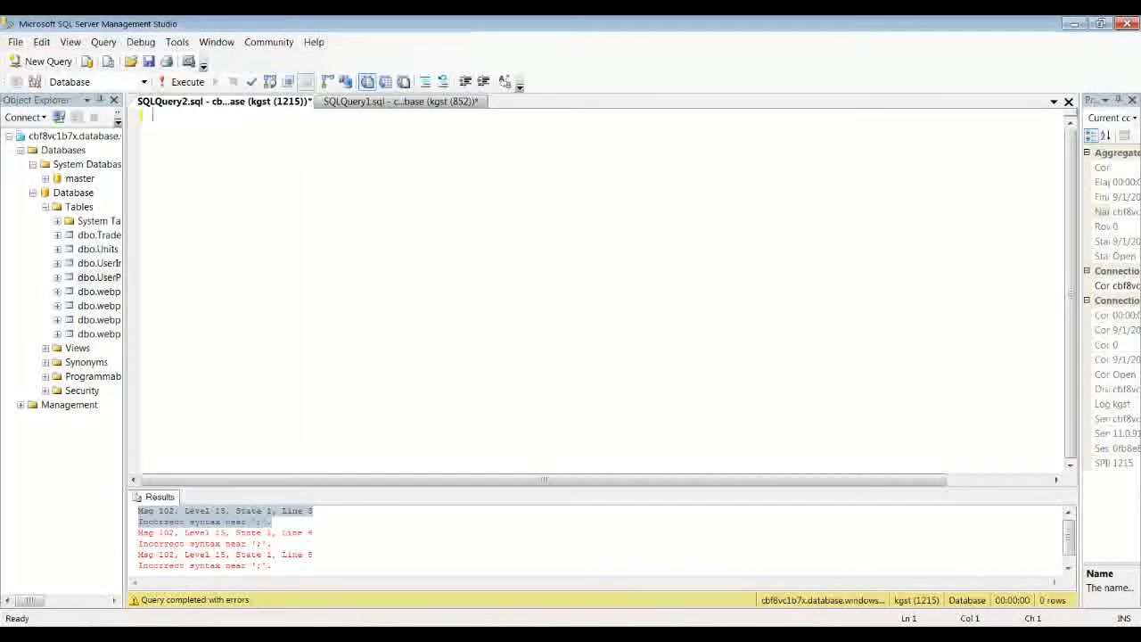
- Write create table #temptable (ID int, UserName nvarchar(50)) and begin the first insert
{"action": "type", "text": "create"}
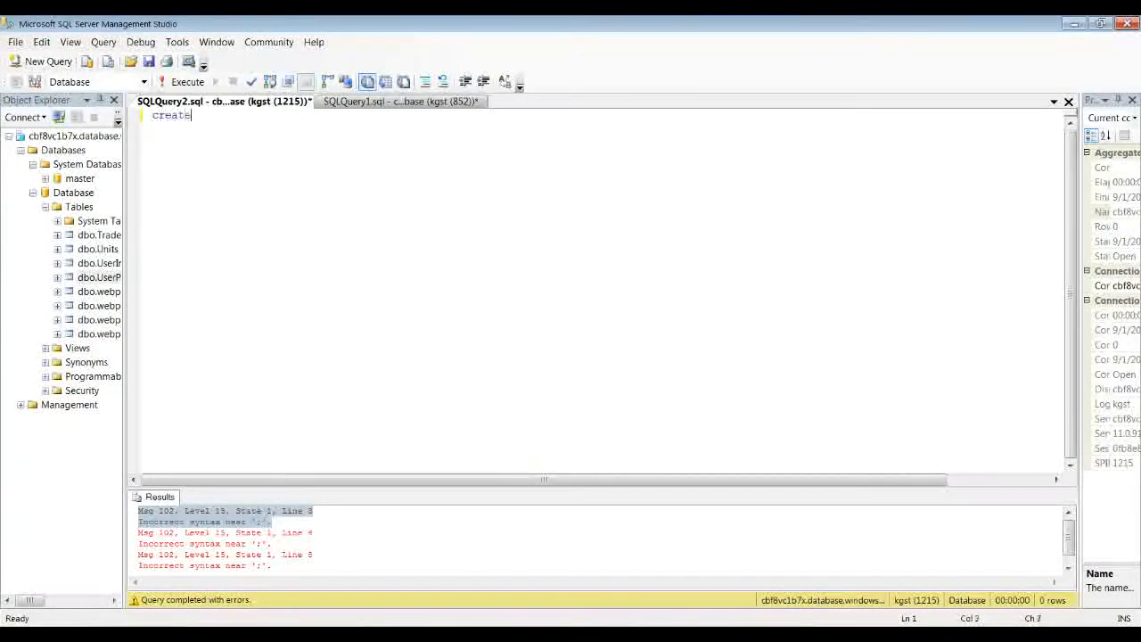
{"action": "type", "text": "table #"}
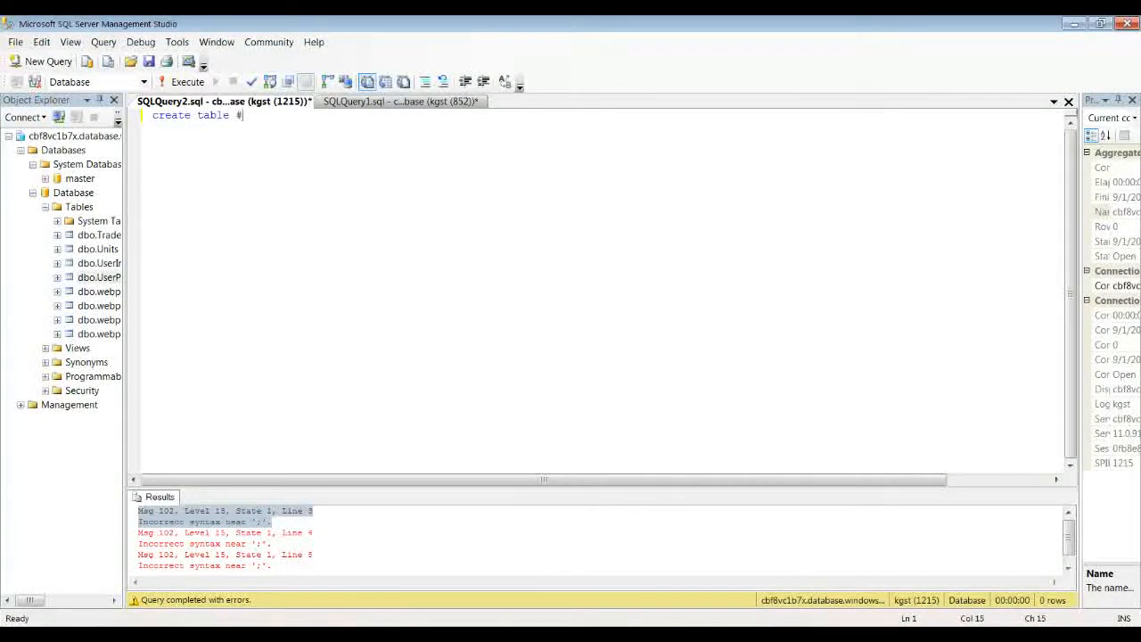
{"action": "type", "text": "tempt"}
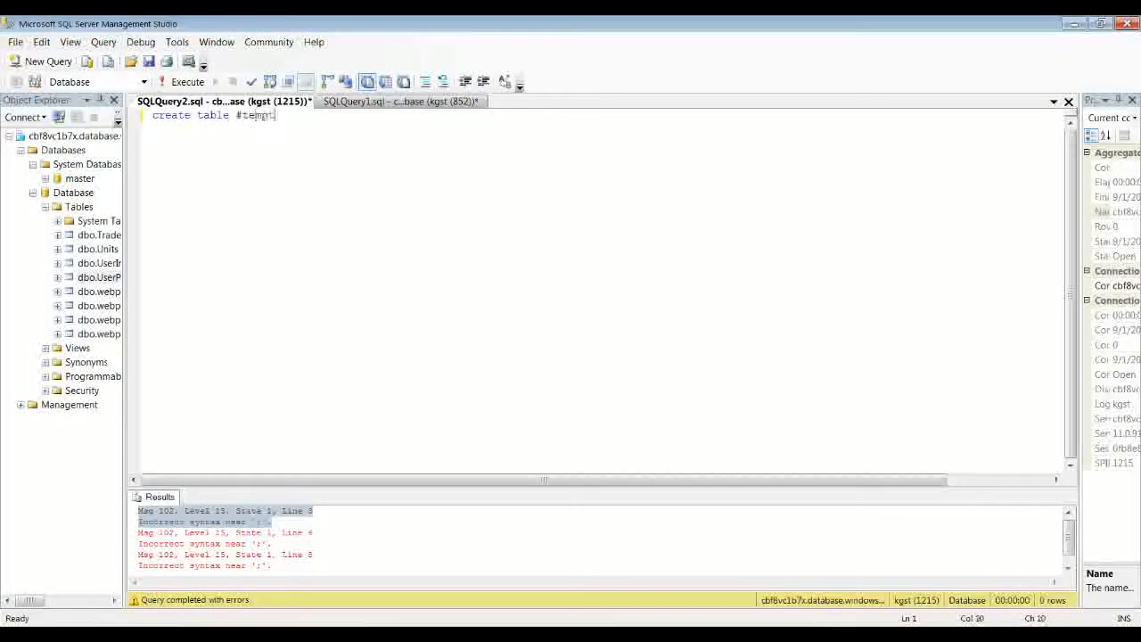
{"action": "type", "text": "able"}
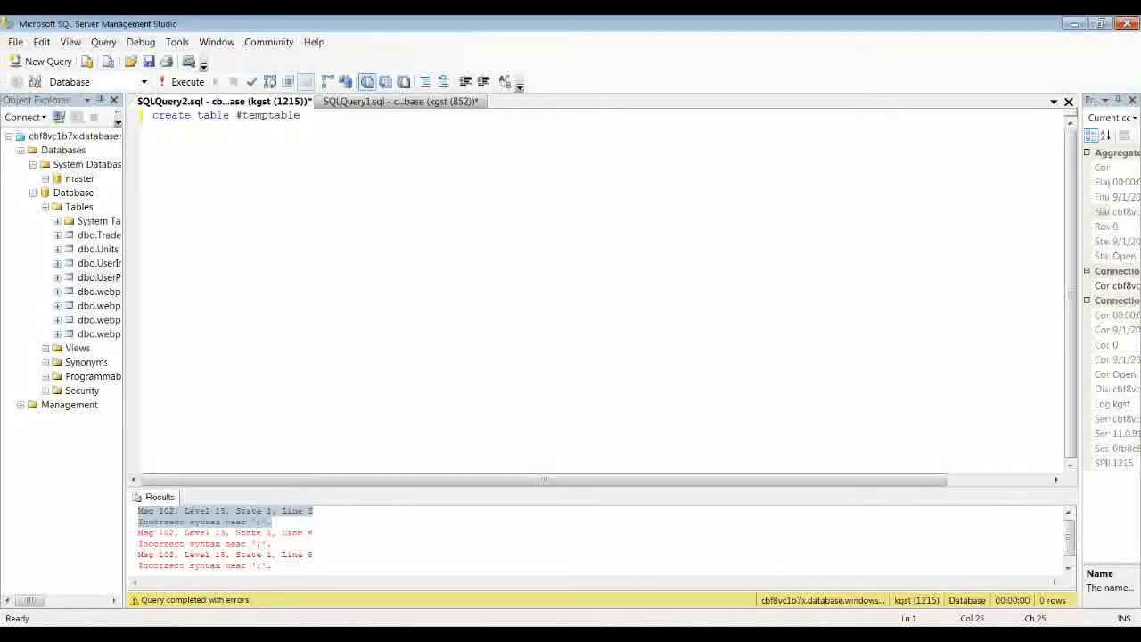
{"action": "type", "text": "(ID int, UserName nvarchar(50"}
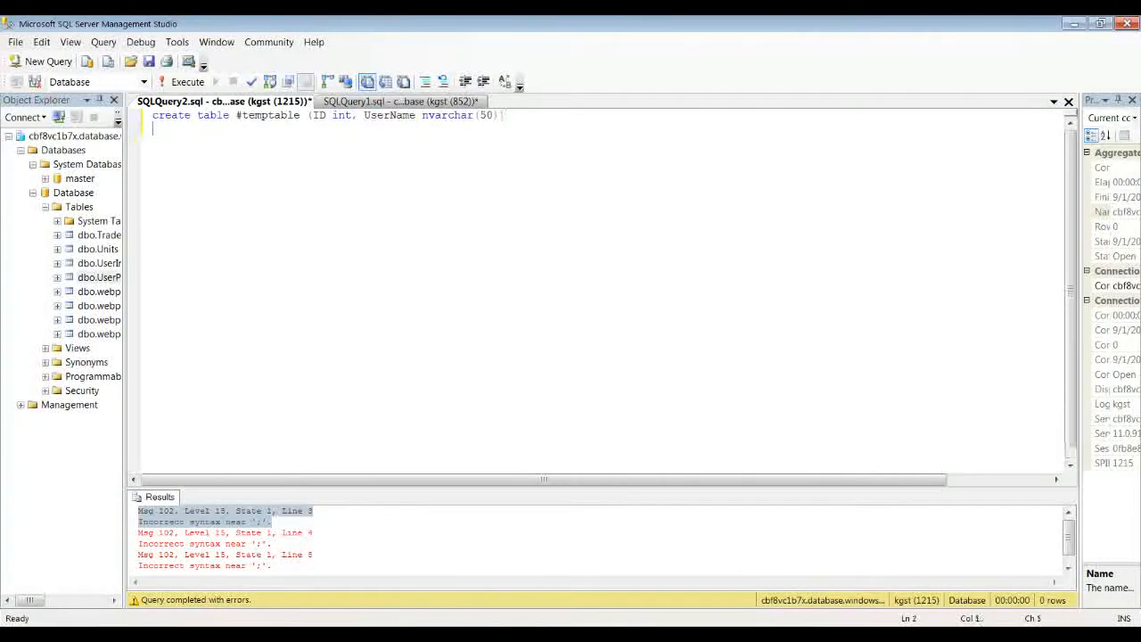
{"action": "type", "text": "insert into #temptable v"}
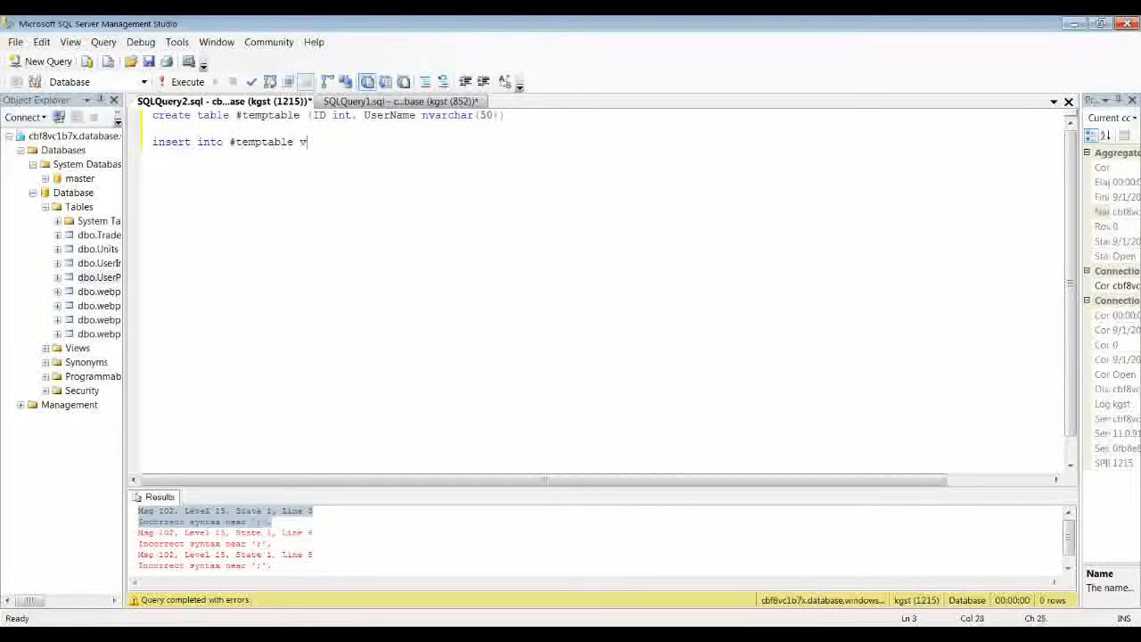
- Complete insert into #temptable values (1, 'Name1'); for rows 1-3 and start select * from #temptable
{"action": "type", "text": "alues (1"}
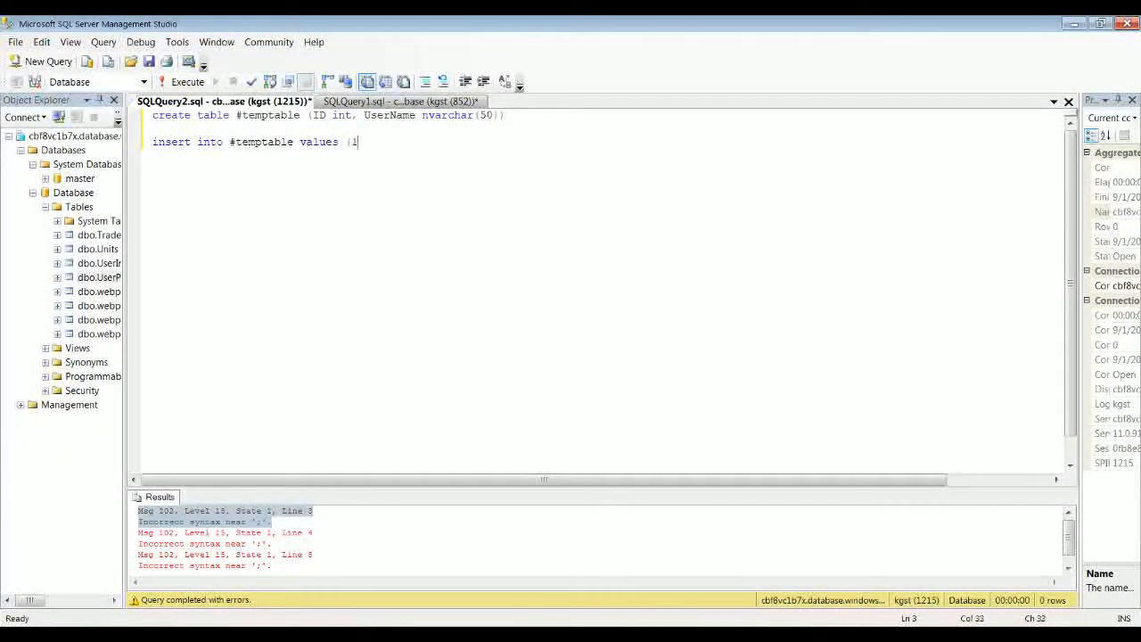
{"action": "type", "text": ", 'Name1'"}
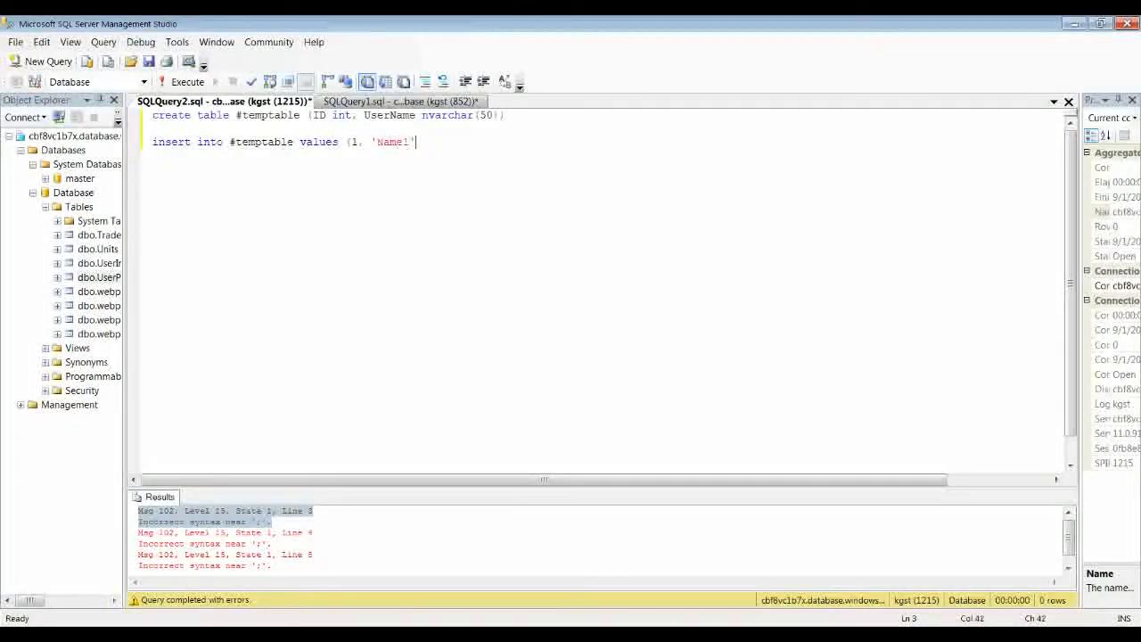
{"action": "type", "text": ");"}
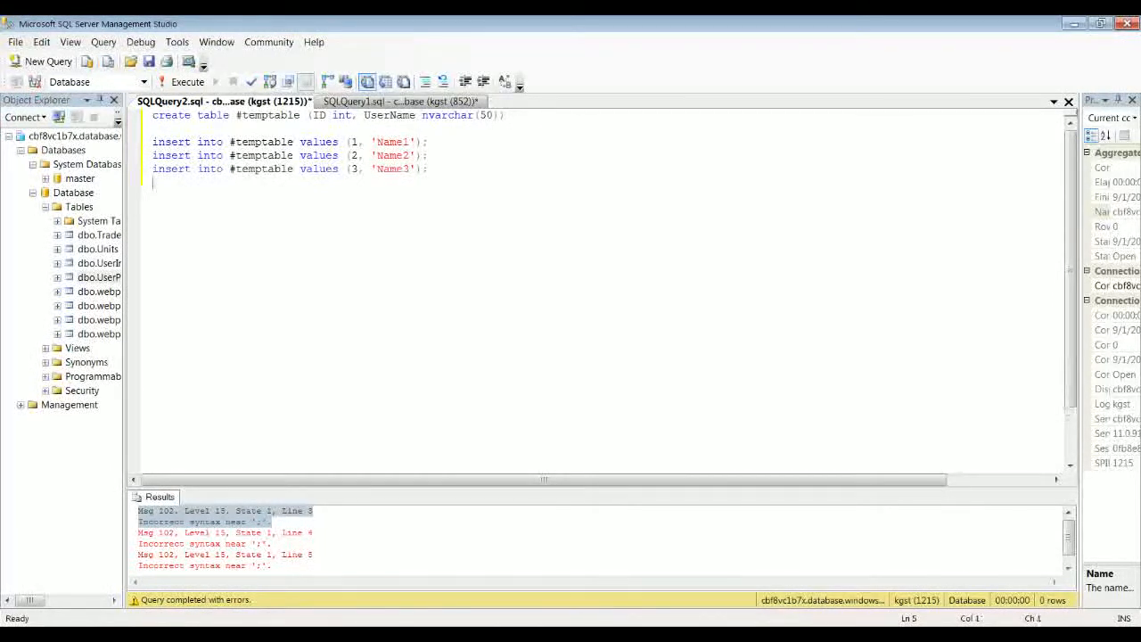
{"action": "type", "text": "select * From #temptable"}
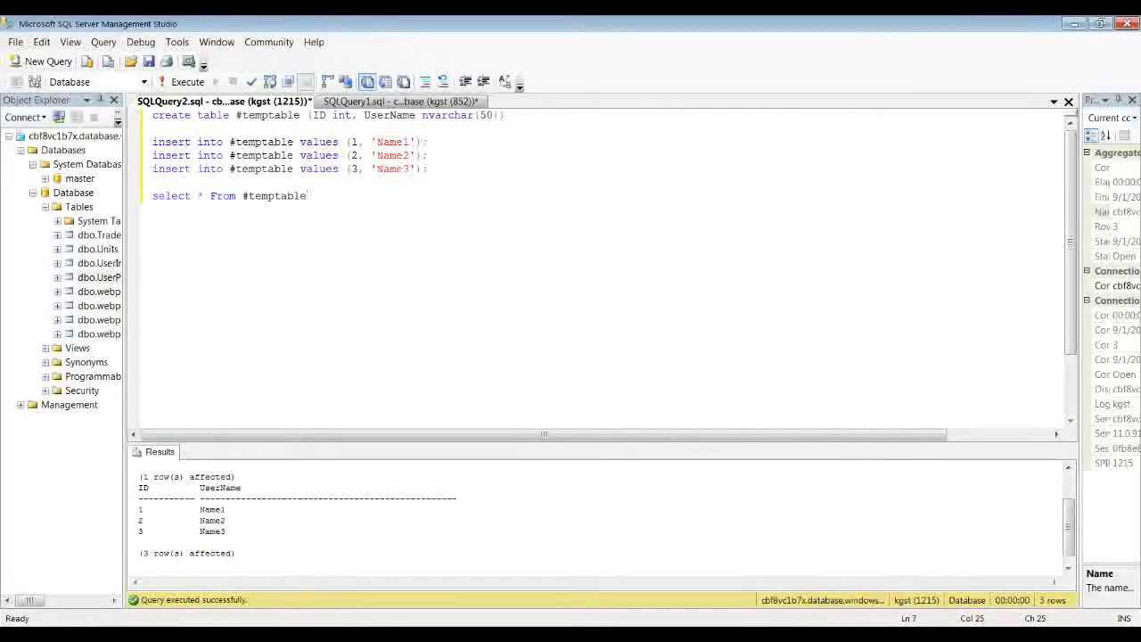
- Rerun the script, hit the '#temptable already exists' error, and start a drop line below the SELECT
{"action": "left_click", "coordinate": [187, 82]}
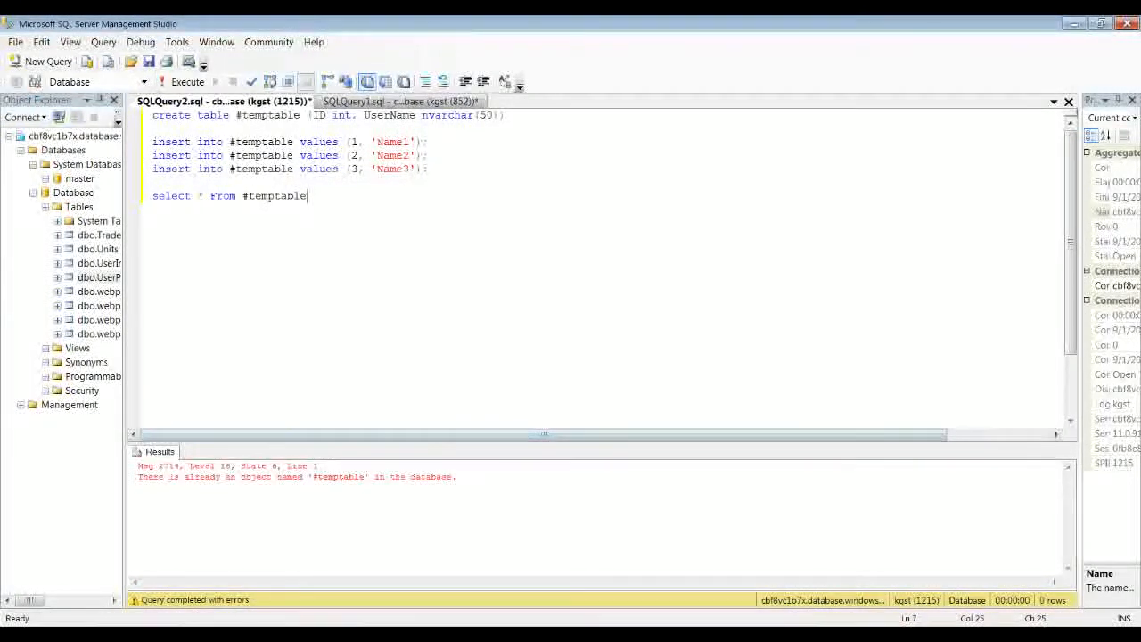
{"action": "double_click", "coordinate": [337, 477]}
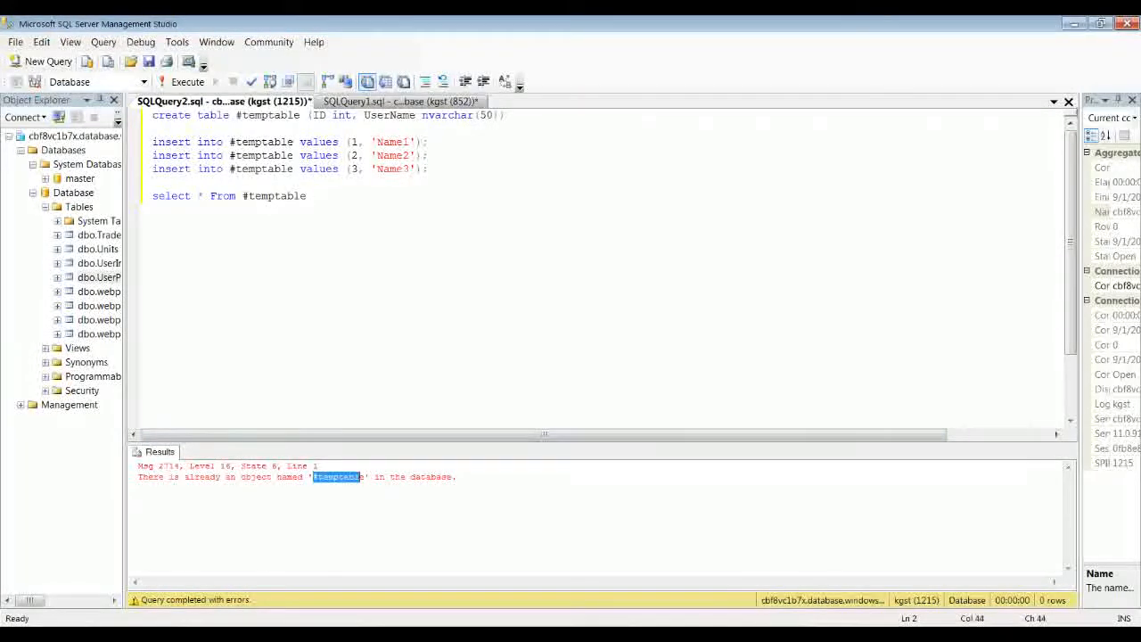
{"action": "type", "text": "drop"}
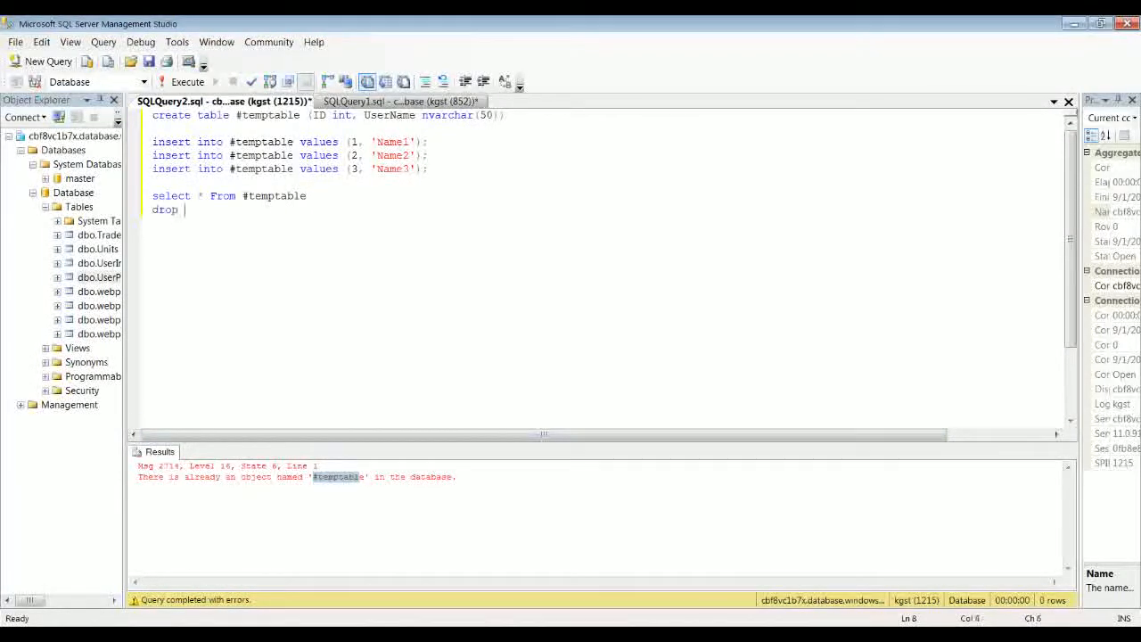
{"action": "type", "text": "table"}
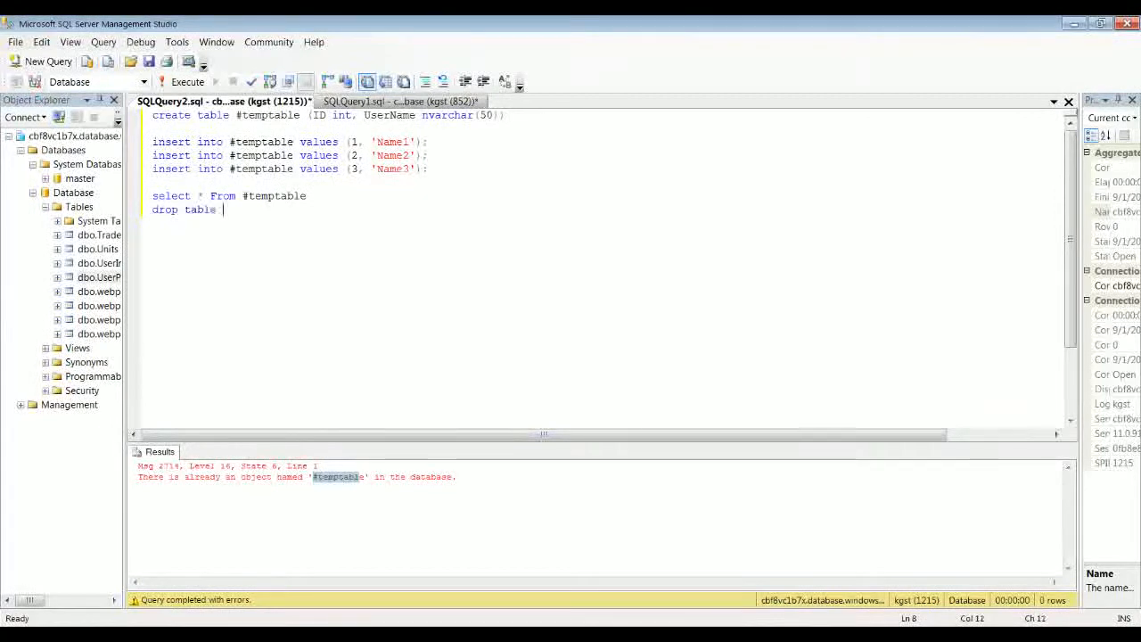
{"action": "key", "text": "BackSpace"}
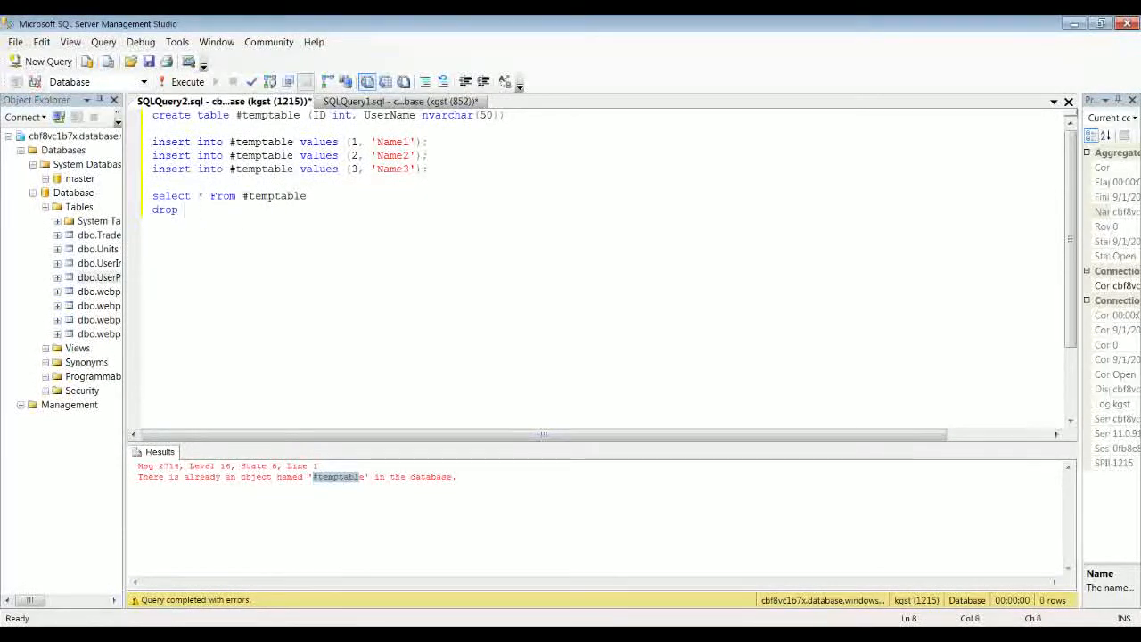
- Retype the drop line as drop #temptable, correcting the mistyped table name
{"action": "type", "text": "table #tempt"}
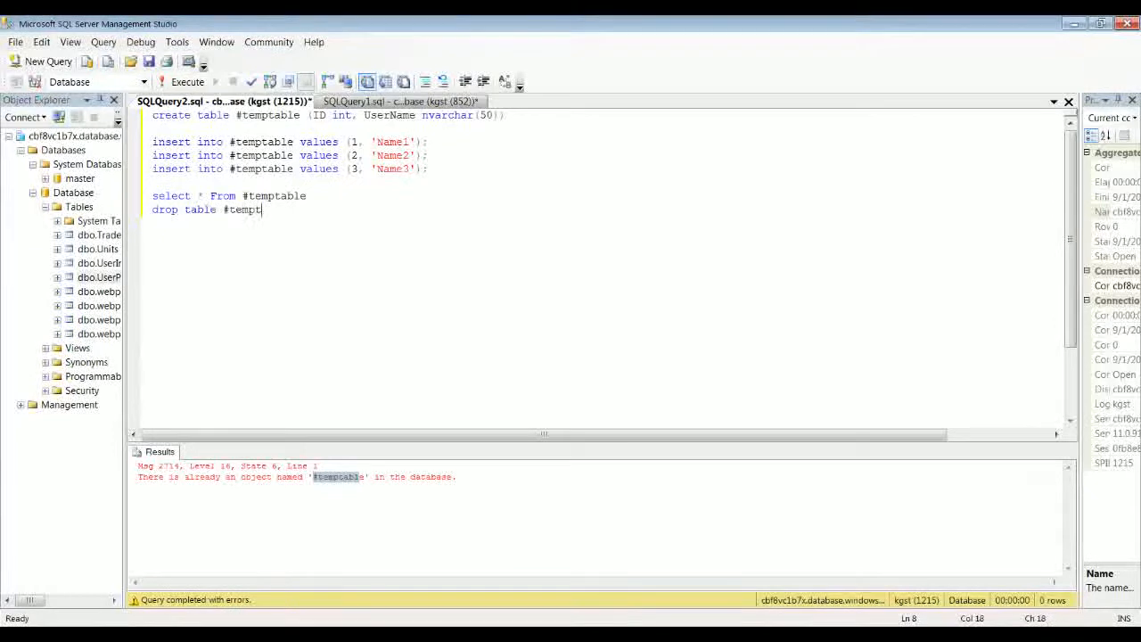
{"action": "key", "text": "BackSpace"}
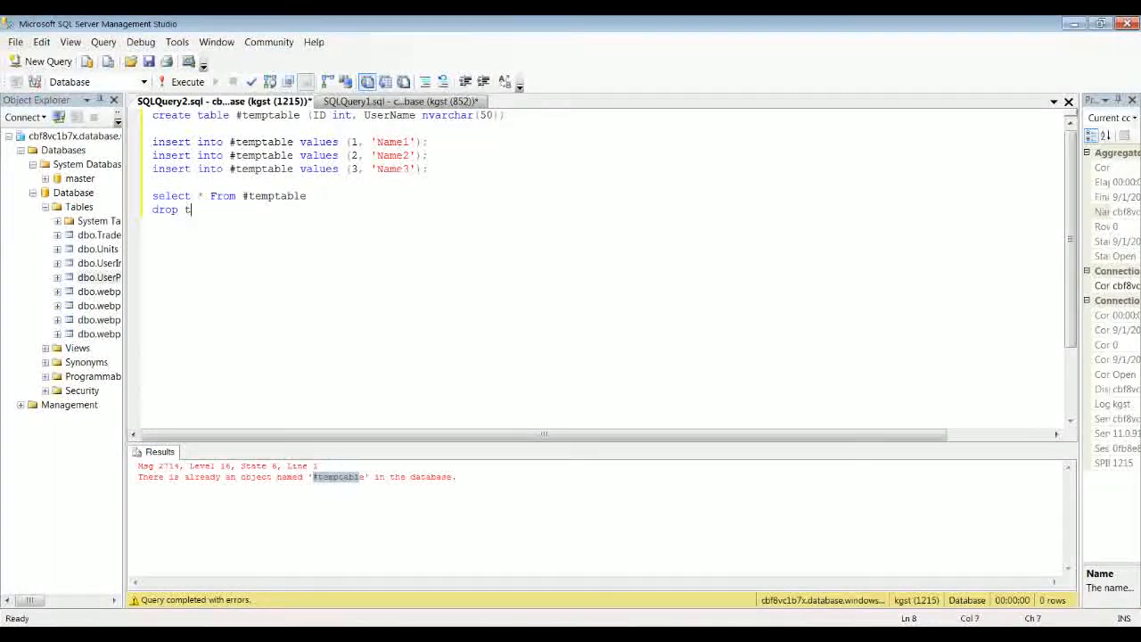
{"action": "type", "text": "#temp"}
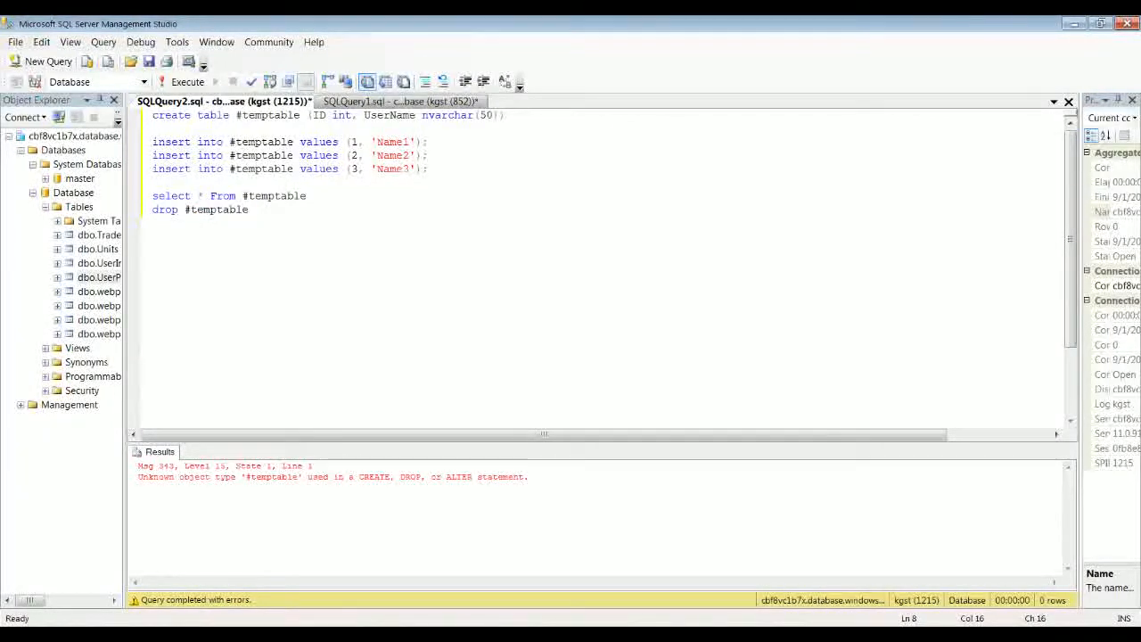
- Fix the line to drop table #temptable, run it alone, then rerun the full script returning Name1-Name3
{"action": "type", "text": "tabl"}
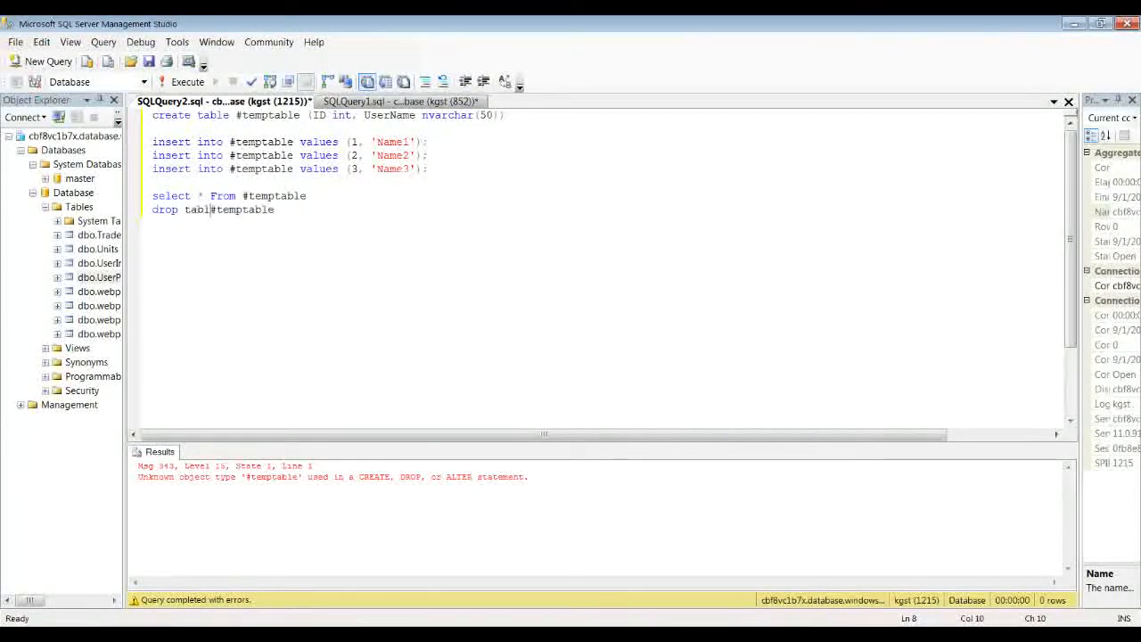
{"action": "left_click", "coordinate": [187, 82]}
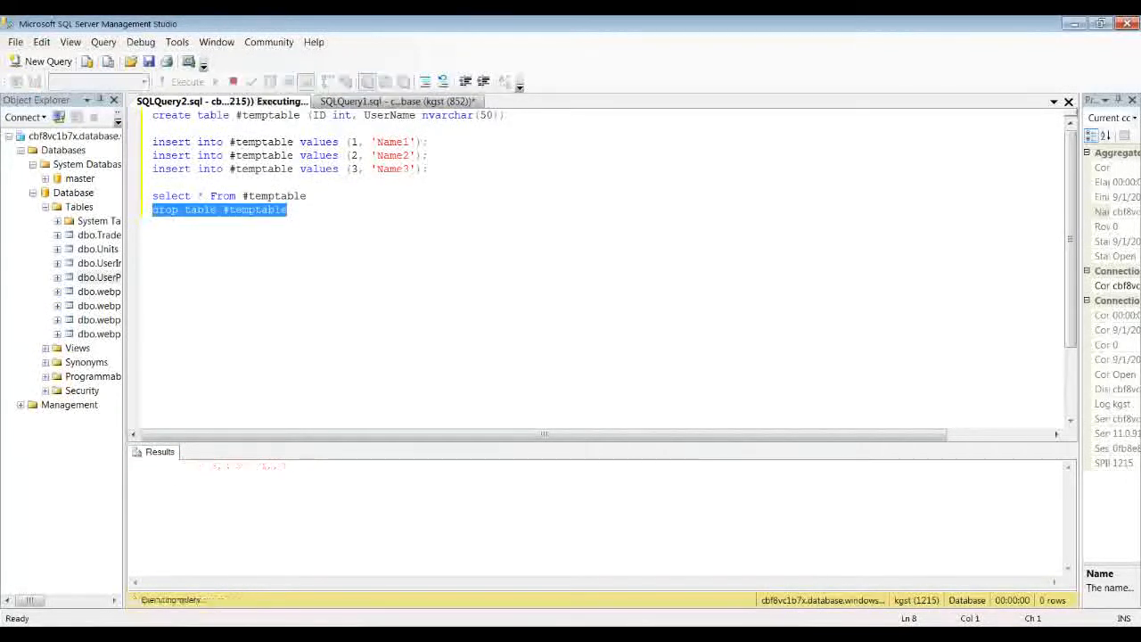
{"action": "left_click", "coordinate": [185, 82]}
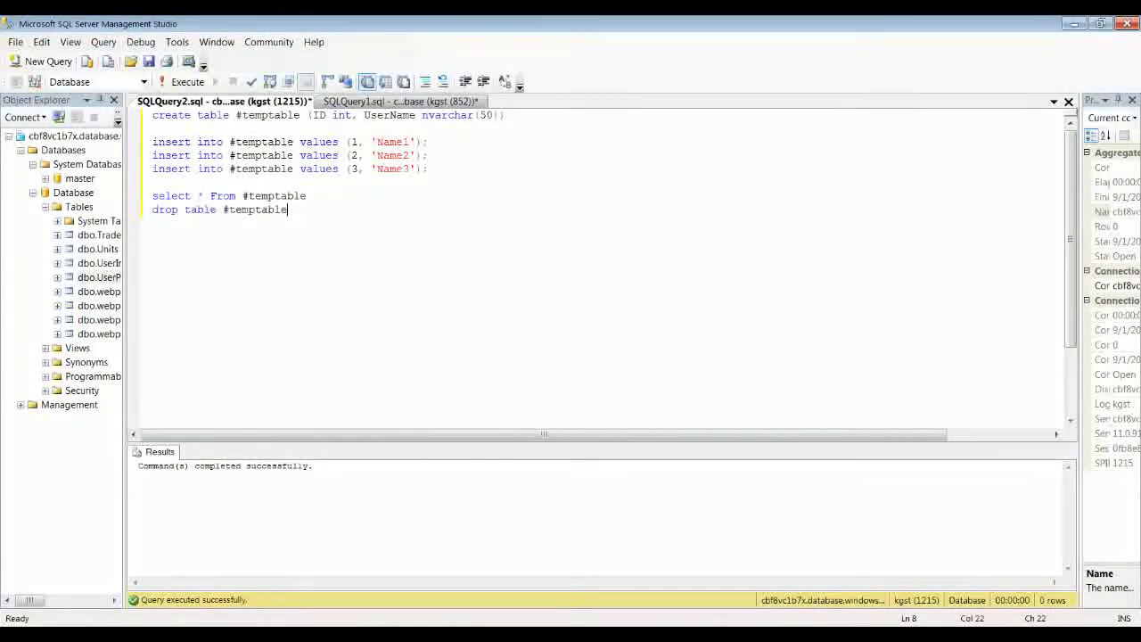
{"action": "left_click", "coordinate": [187, 82]}
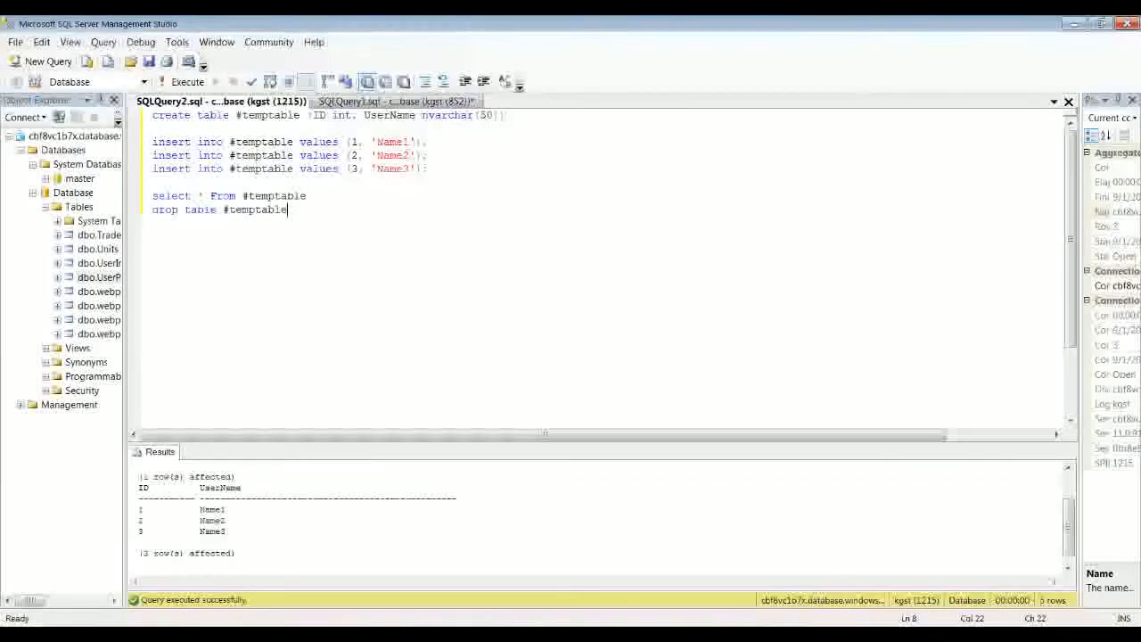